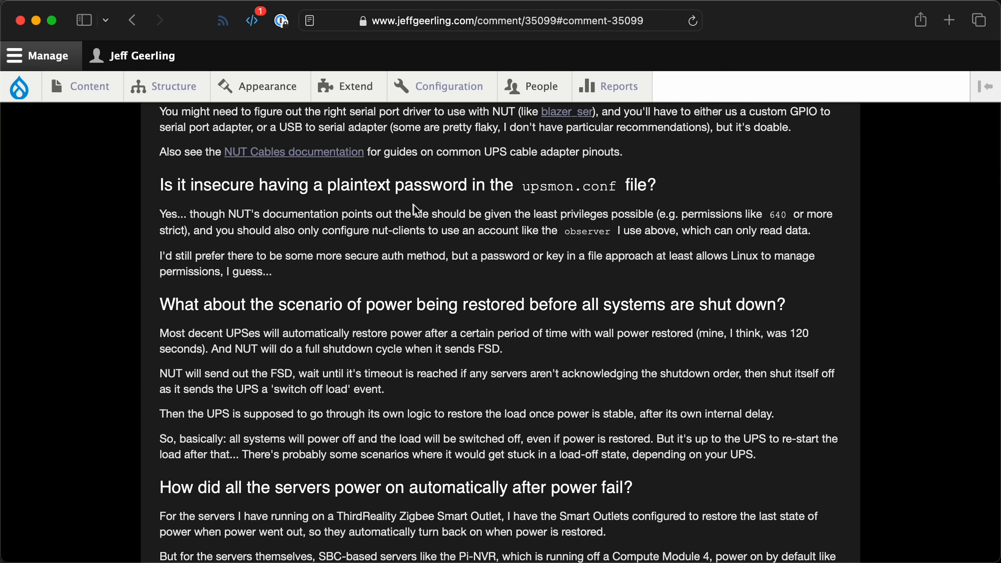
scroll(down, 3)
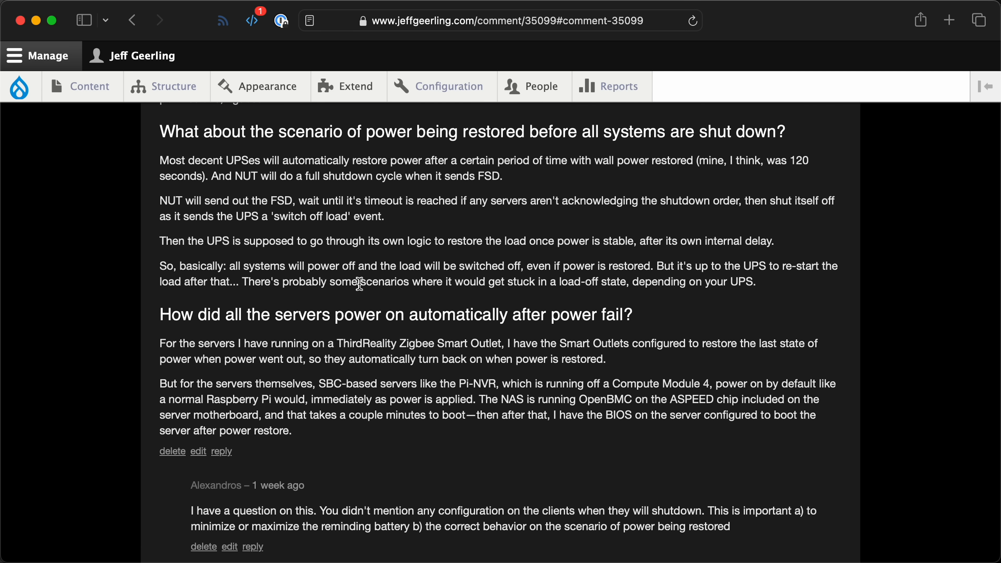